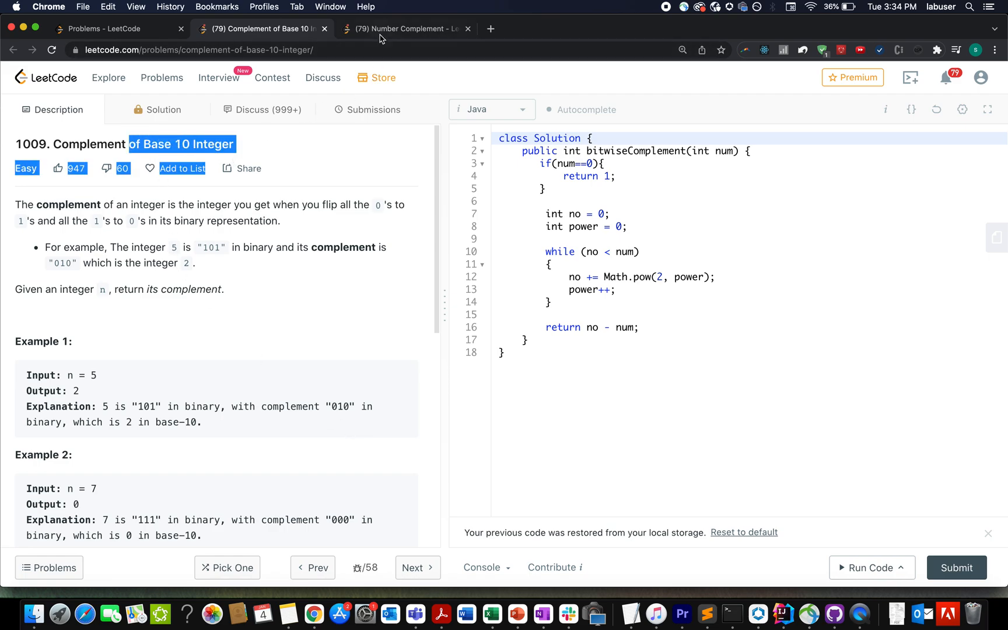
mouse_move(136, 199)
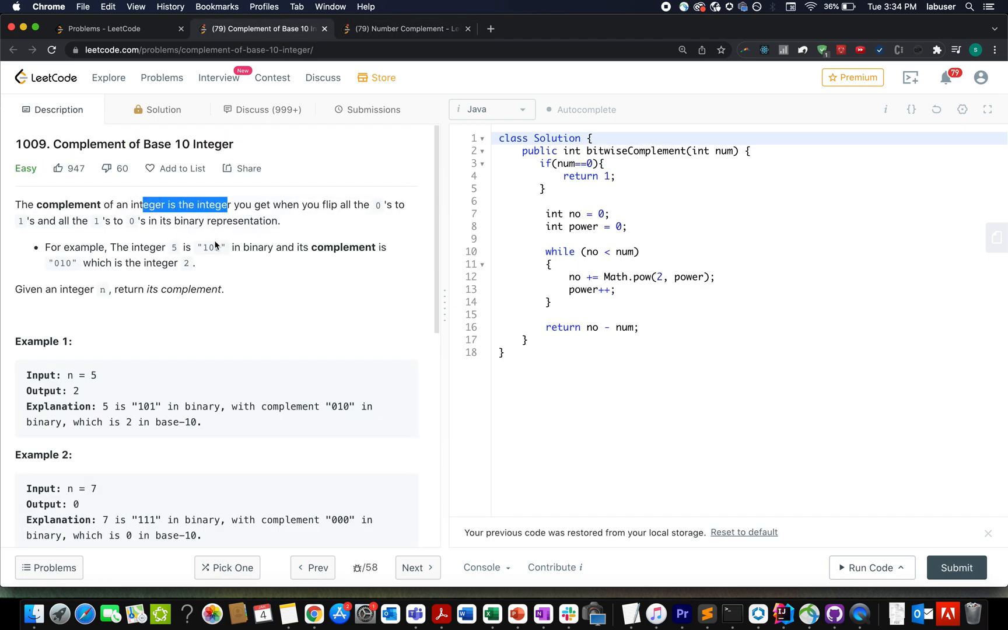
Review the complement definition and binary 101 example, and compare with Number Complement's constraint
double_click(210, 247)
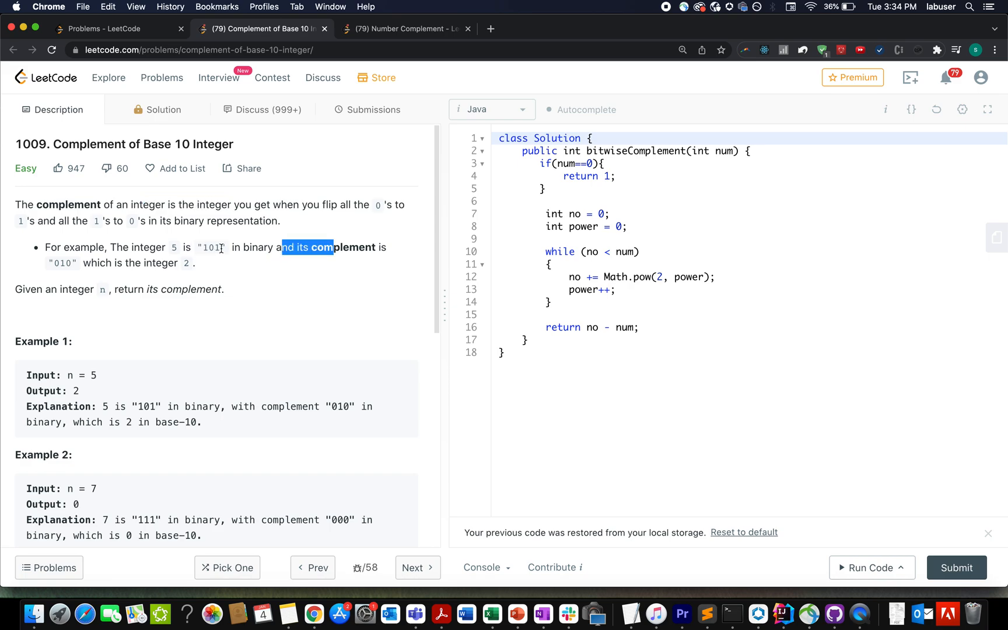
left_click(215, 248)
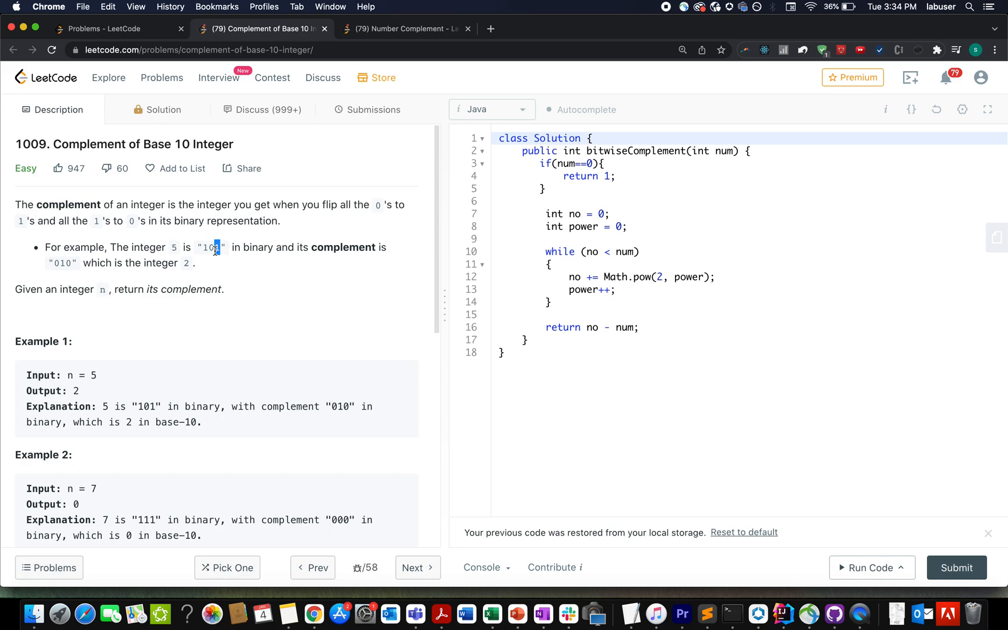
mouse_move(80, 265)
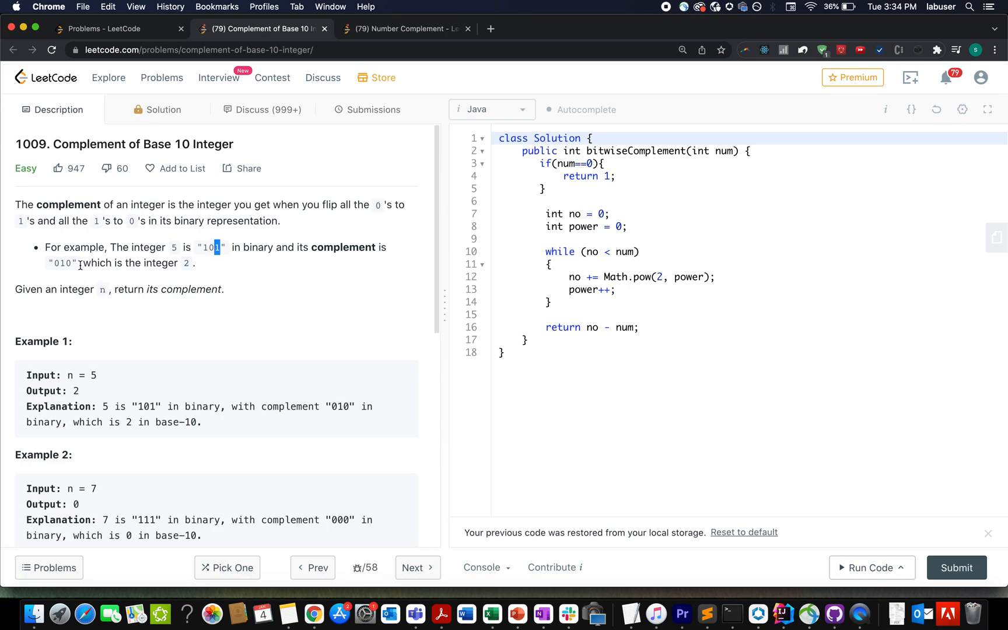
double_click(62, 264)
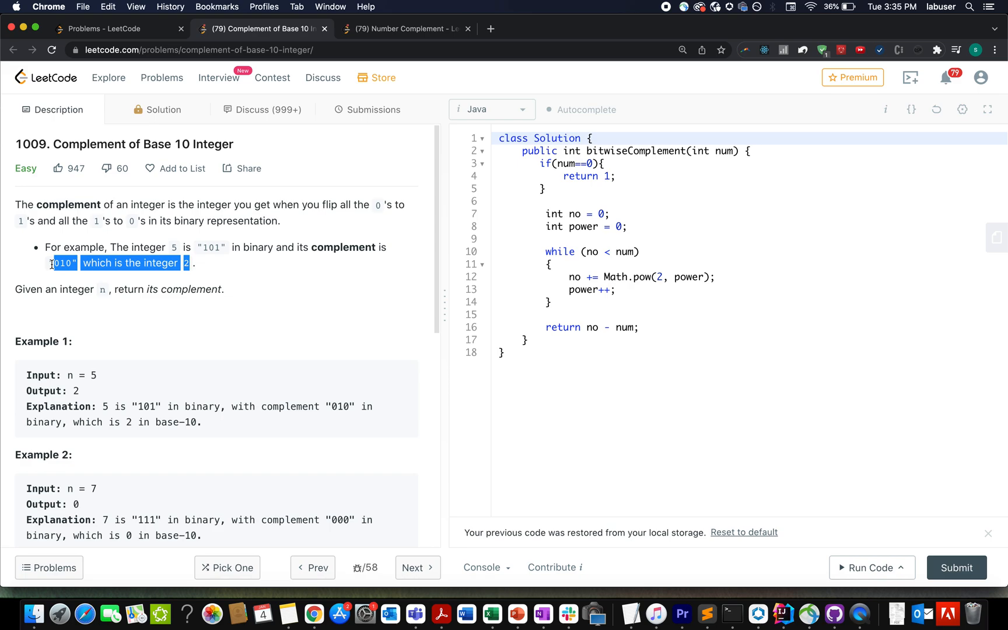
mouse_move(108, 298)
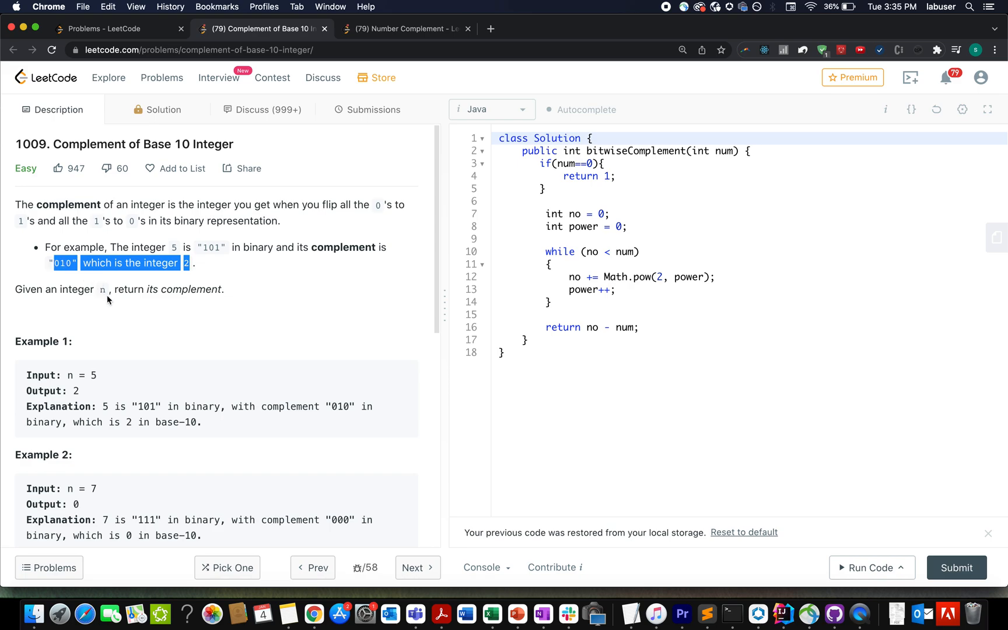
mouse_move(405, 29)
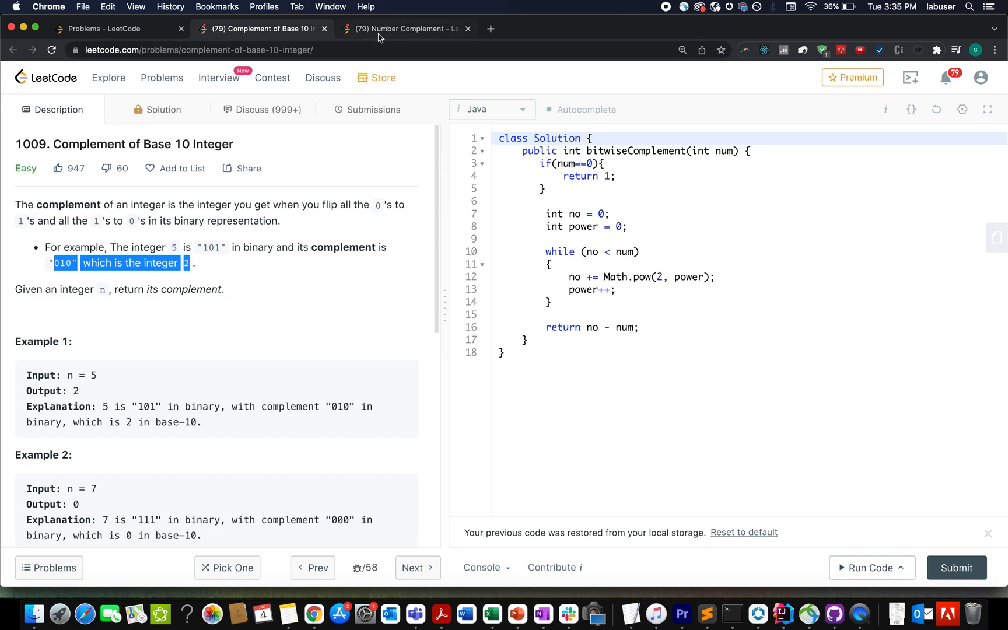
left_click(405, 28)
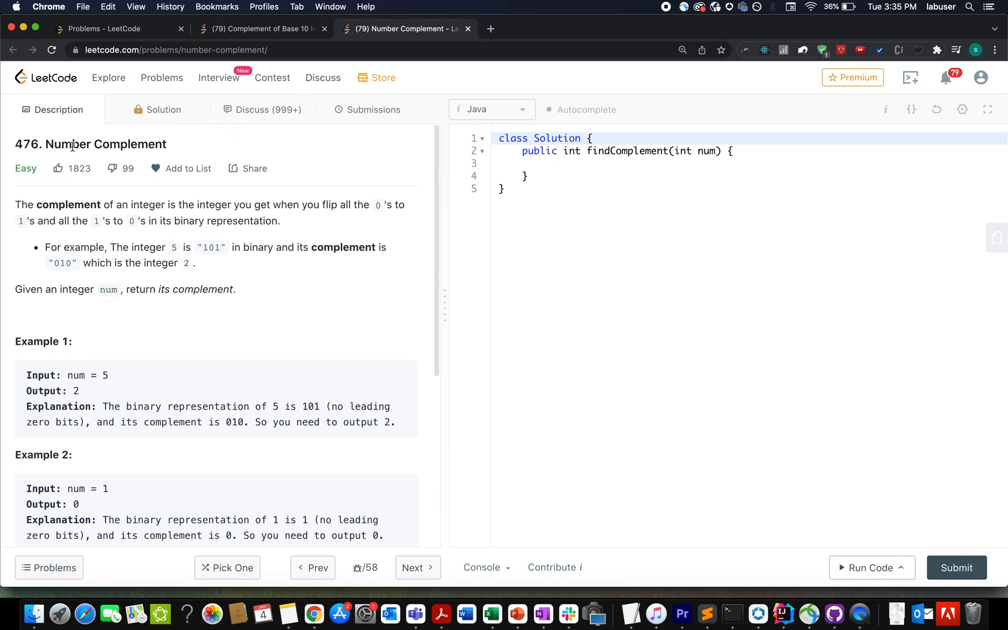
mouse_move(177, 145)
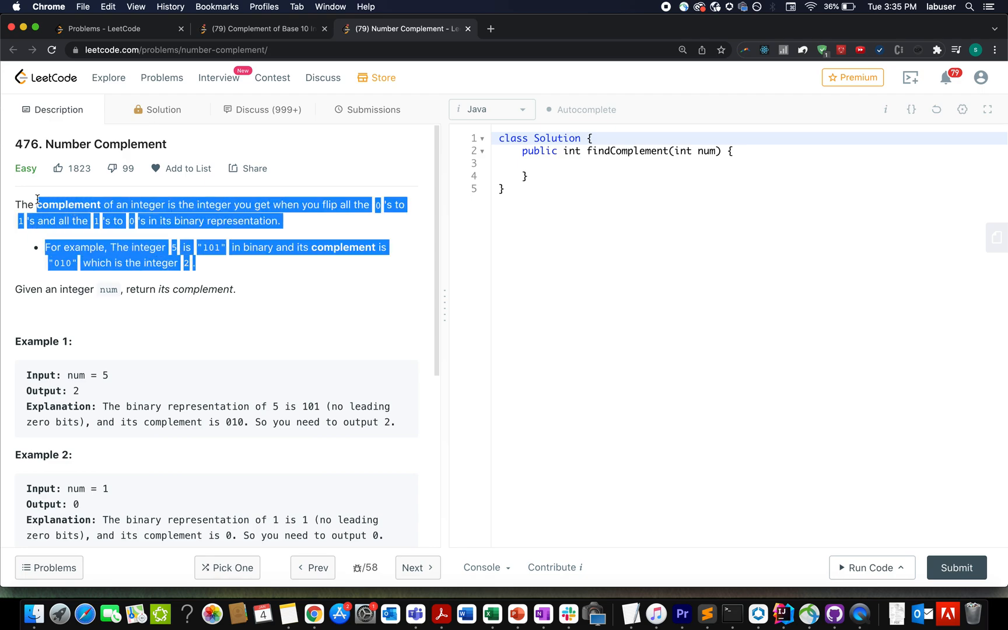
scroll("down", 3)
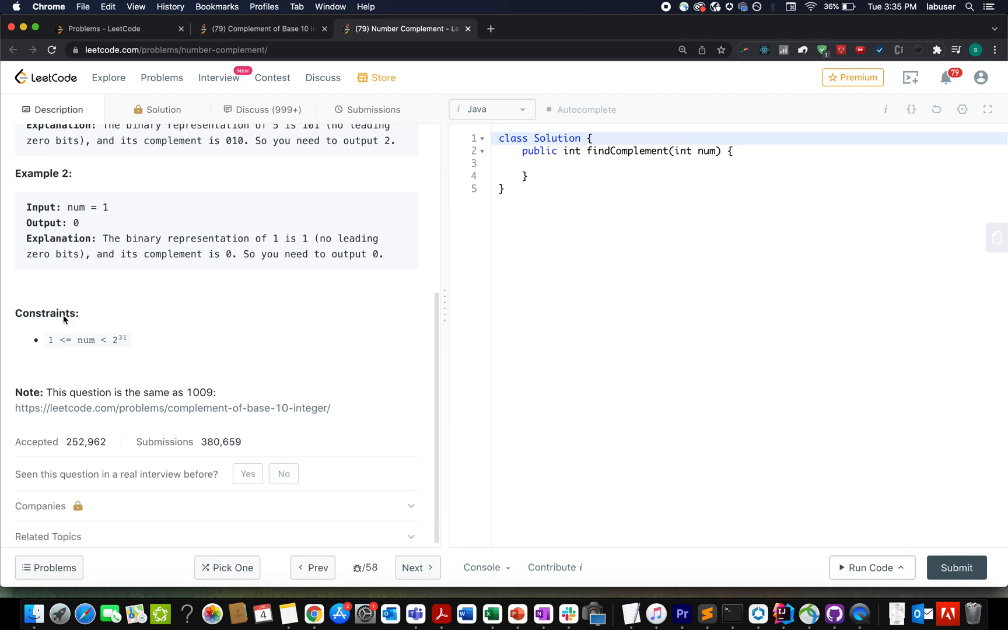
double_click(46, 313)
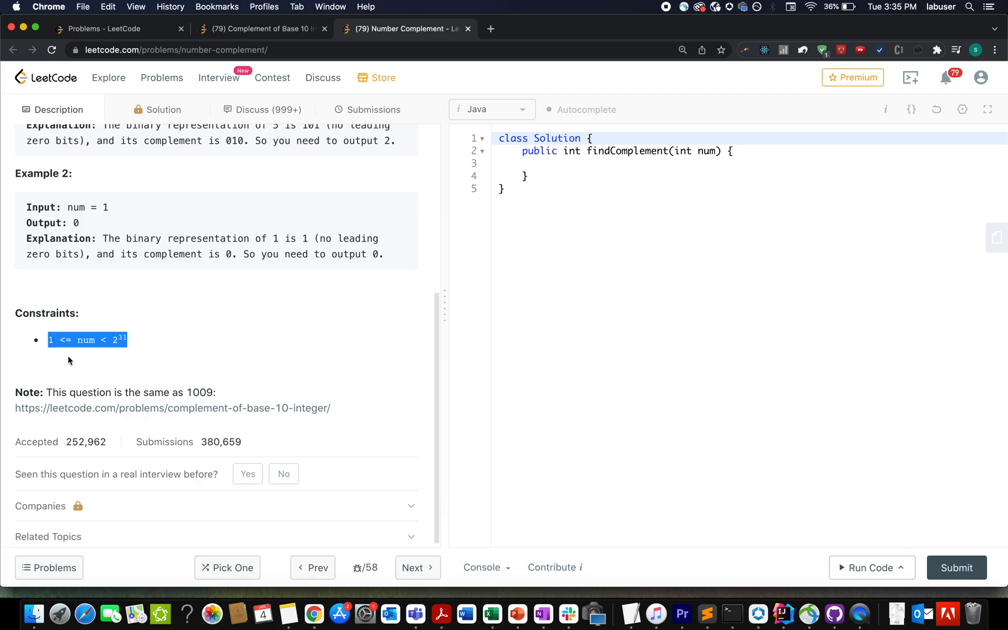
mouse_move(288, 25)
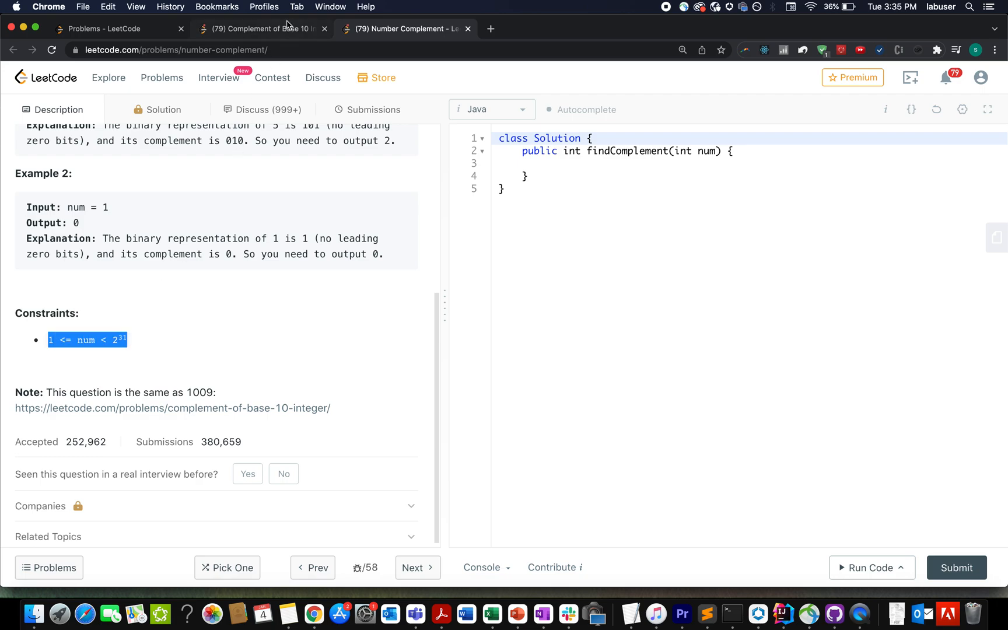
left_click(260, 28)
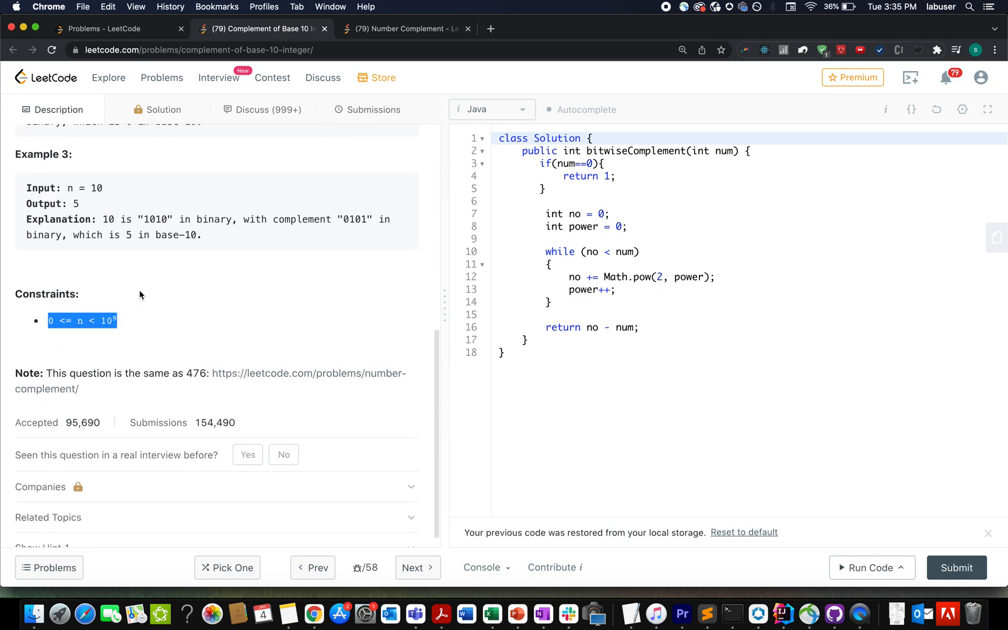
mouse_move(375, 44)
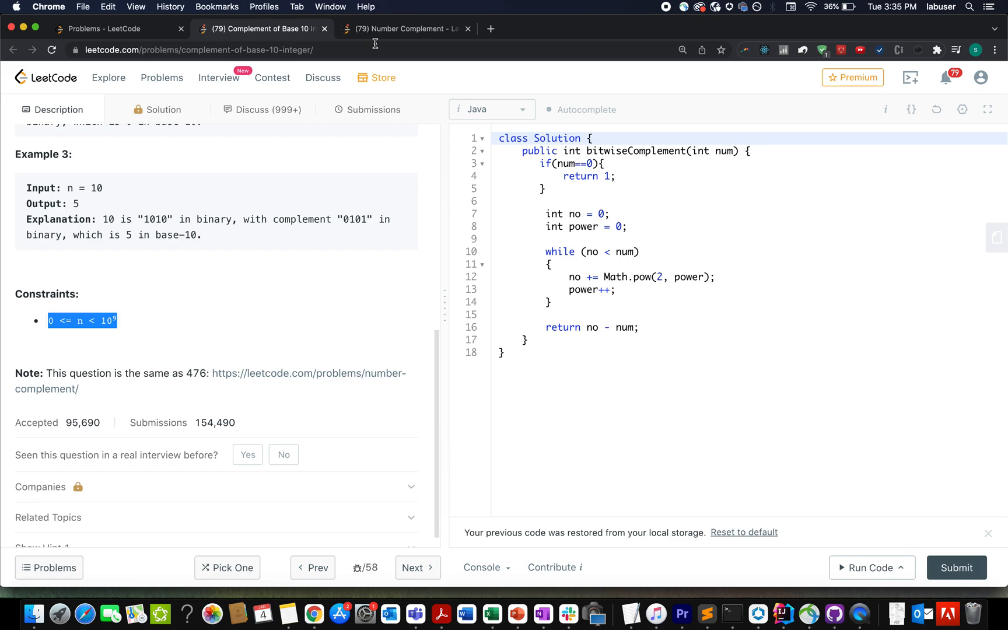
mouse_move(397, 165)
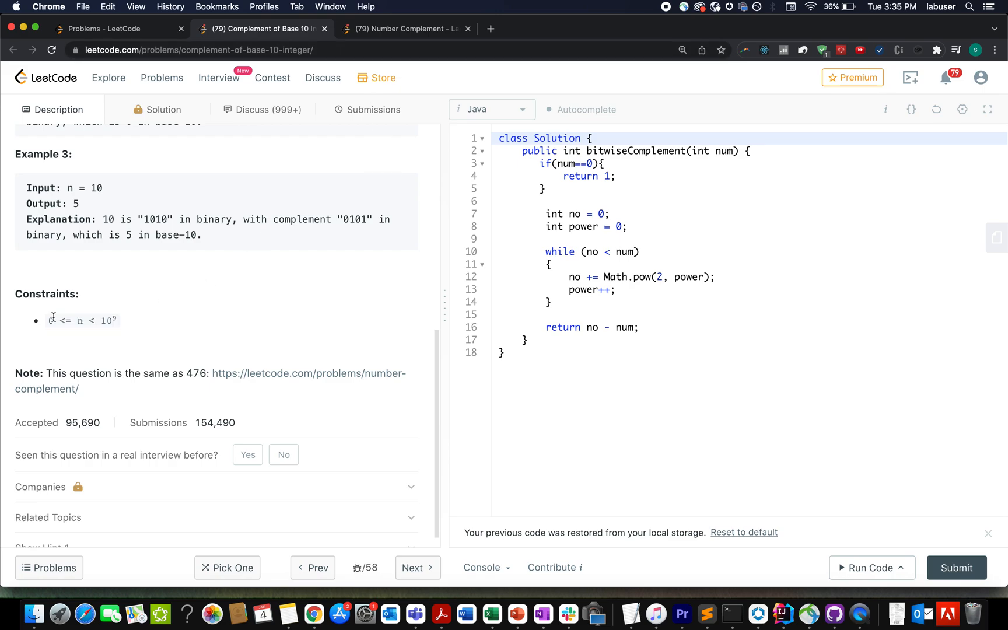
mouse_move(783, 615)
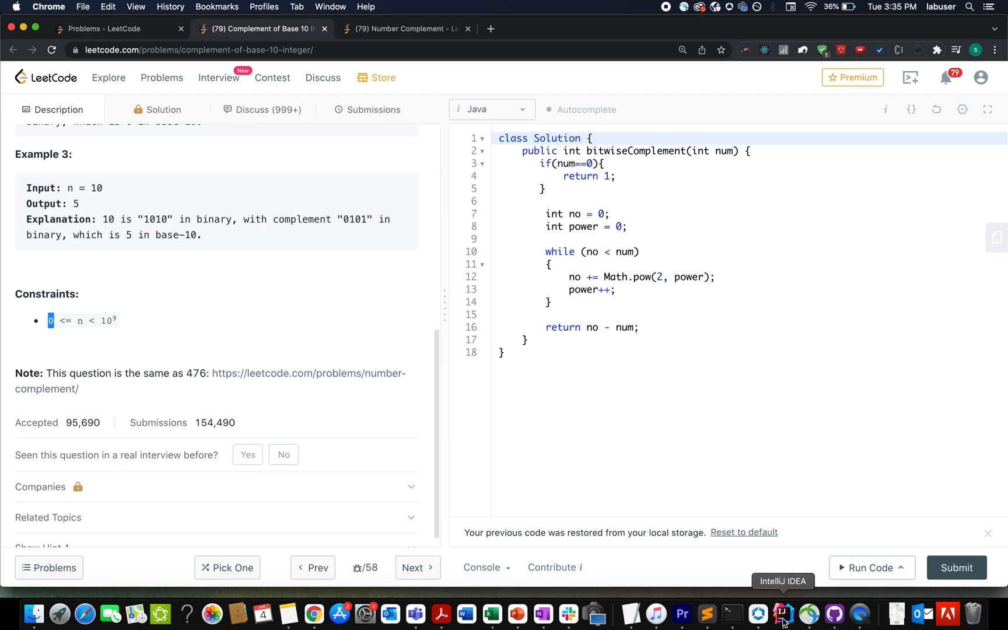
Bring the first findComplement from IntelliJ's NumberComplement.java into the LeetCode editor
left_click(783, 614)
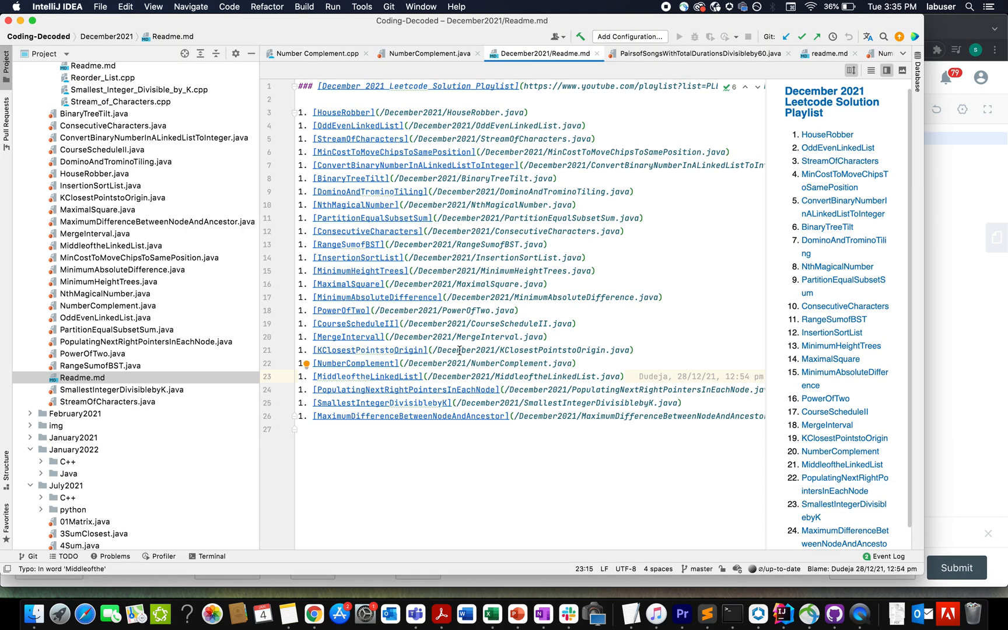
left_click(429, 53)
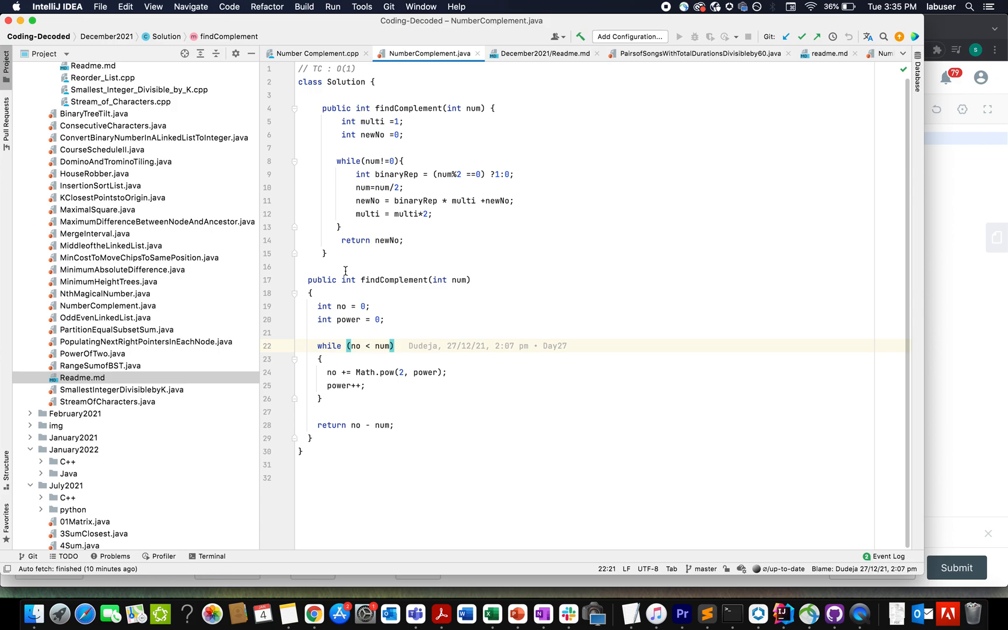
mouse_move(345, 258)
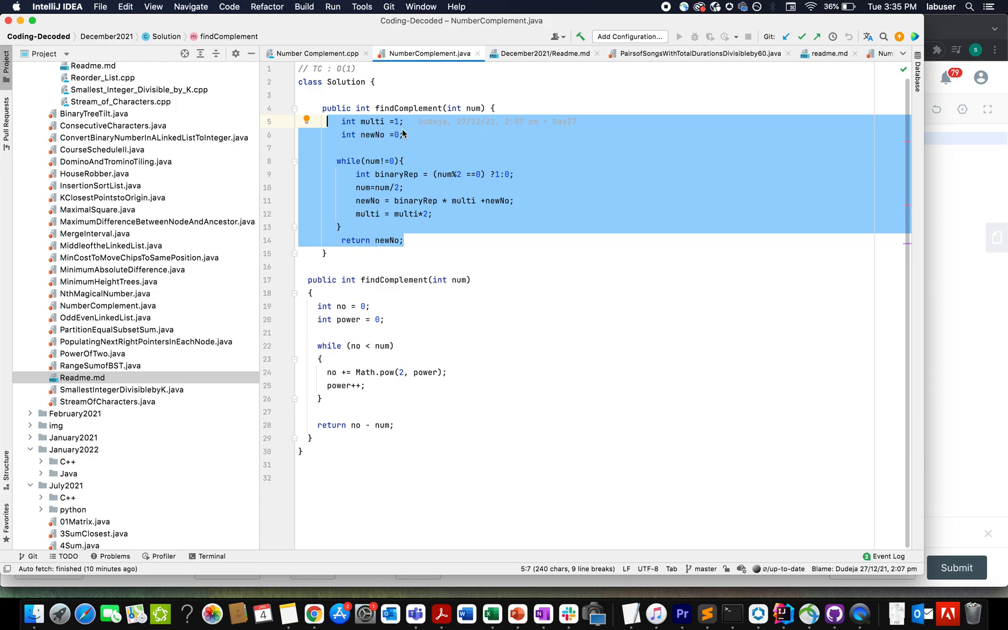
mouse_move(338, 616)
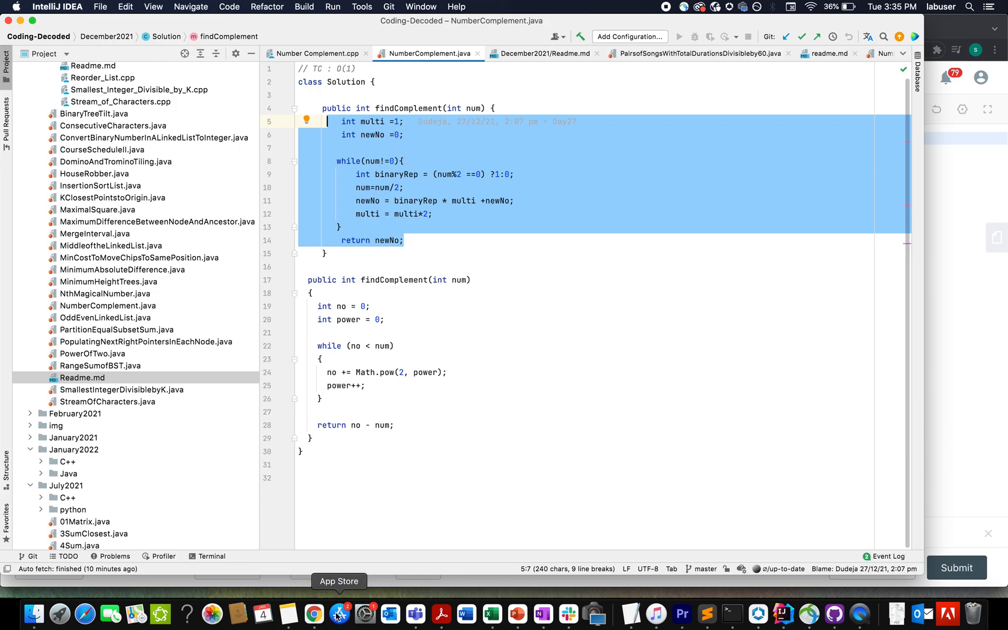
left_click(313, 615)
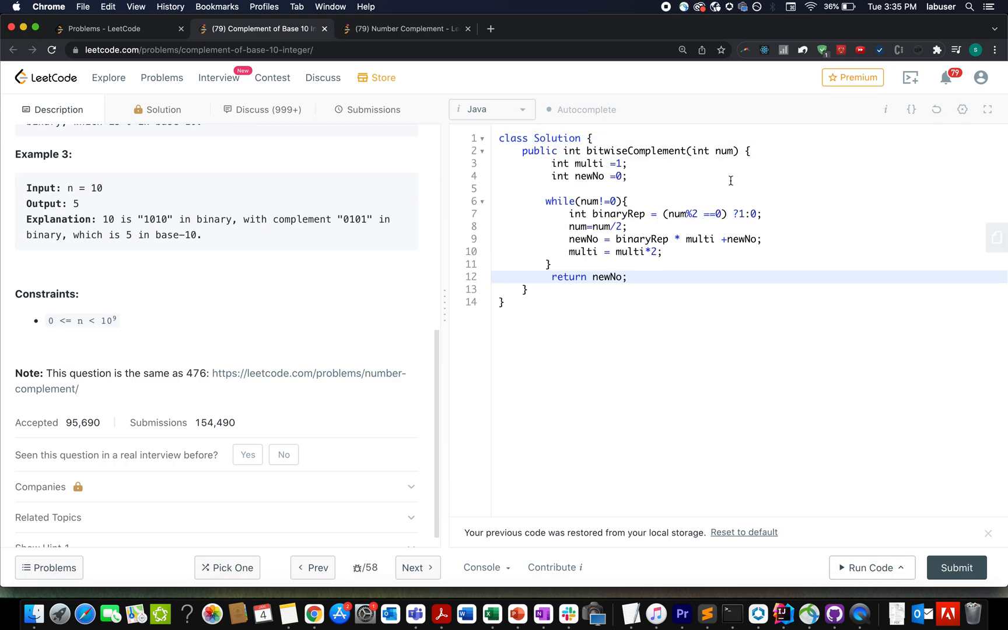
Add an if (num==0) return 1 guard to bitwiseComplement and submit it
type("if")
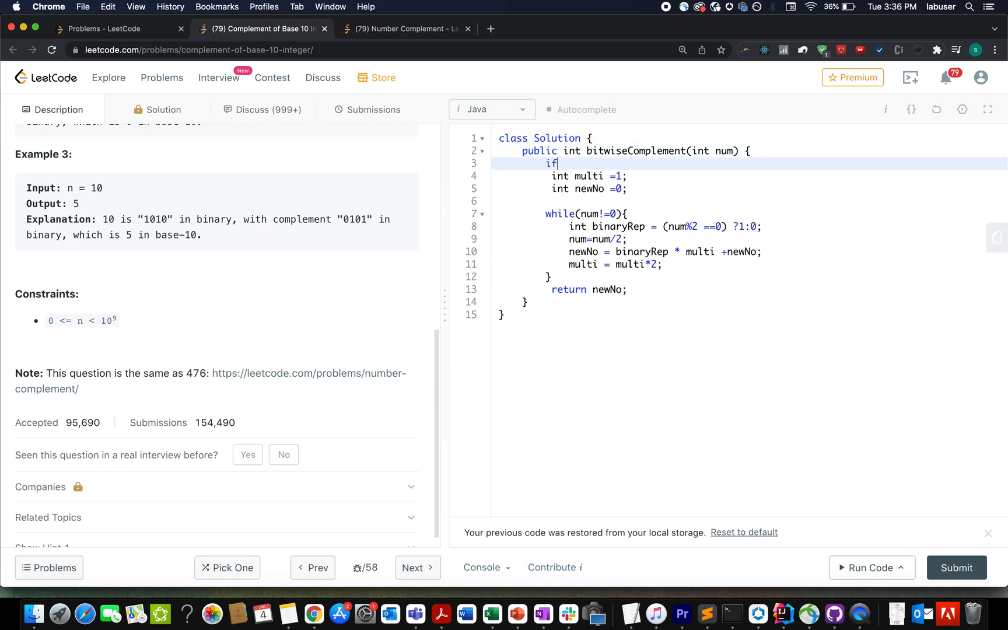
type("(num)")
type("retu")
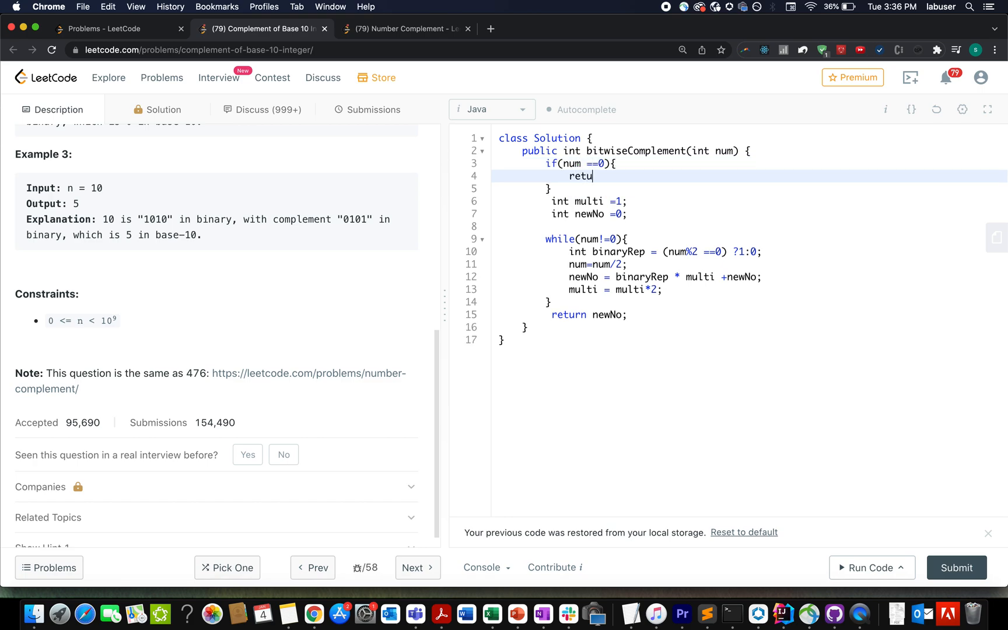
type("rn 1;")
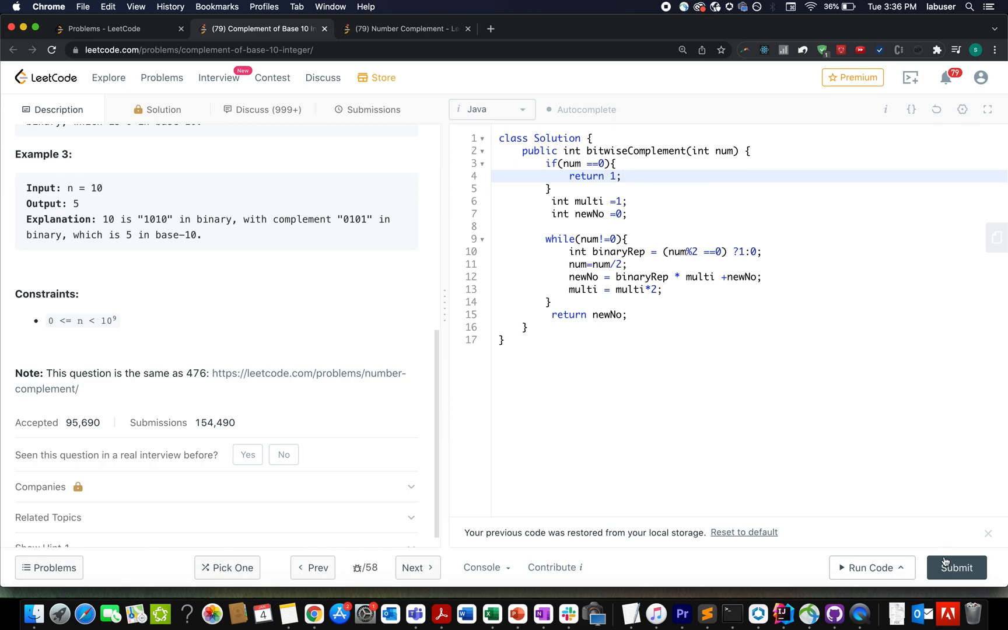
left_click(956, 568)
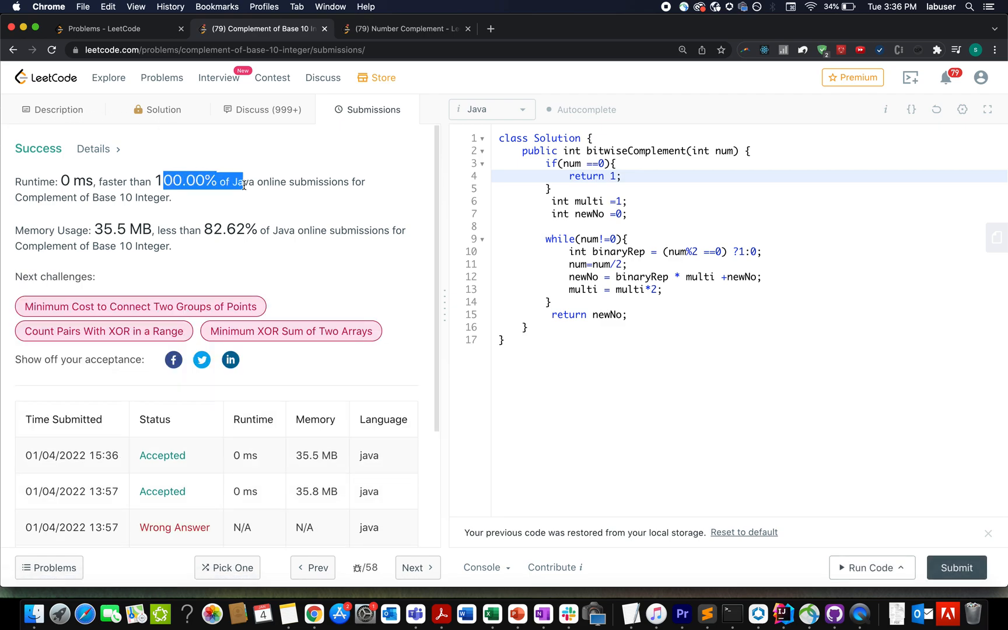
mouse_move(859, 615)
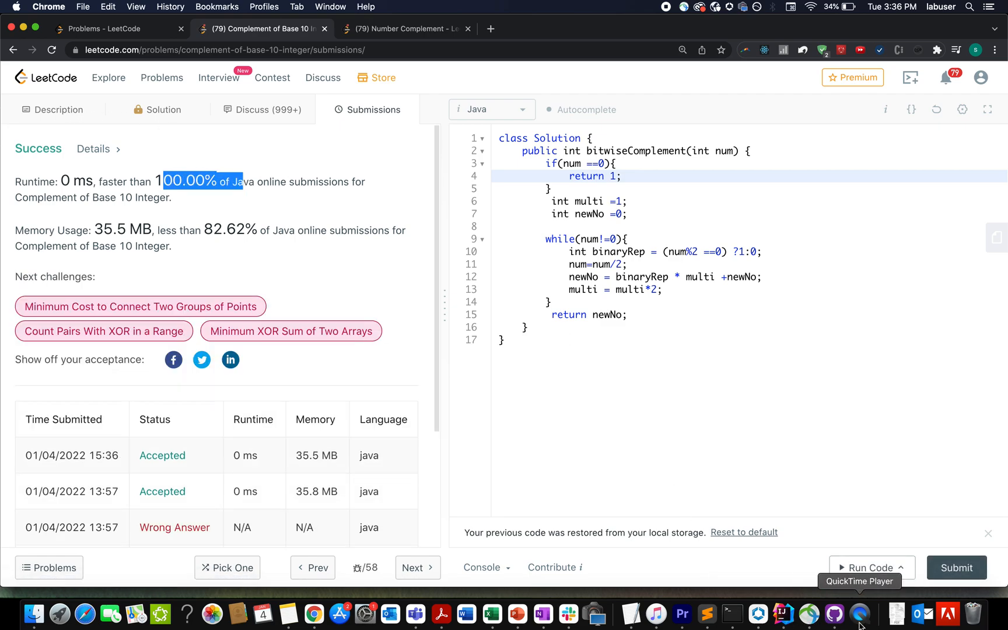
left_click(780, 615)
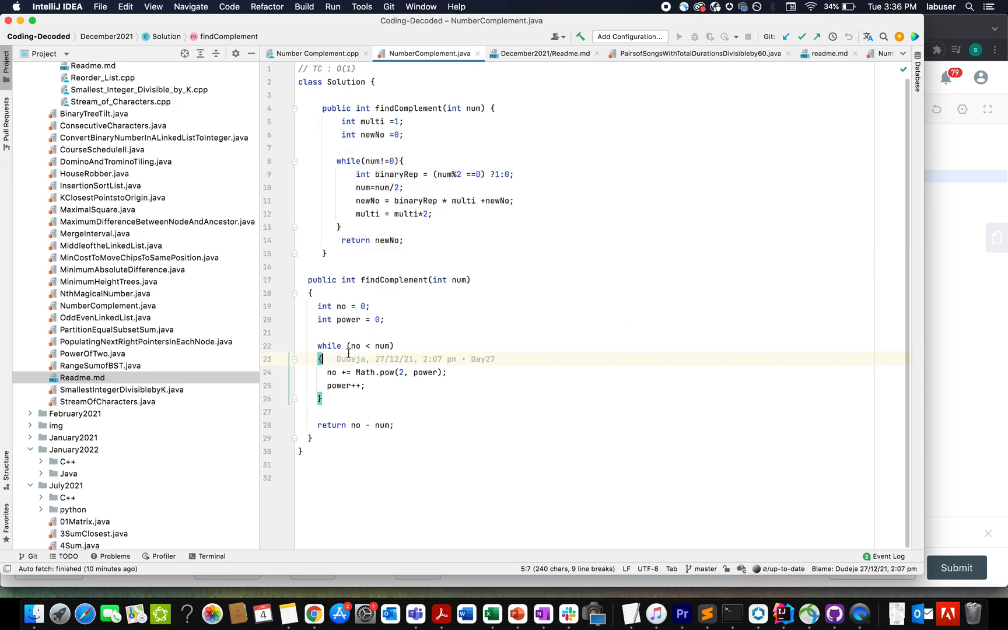
Paste the power-of-two findComplement under the zero guard and submit it
left_click(313, 616)
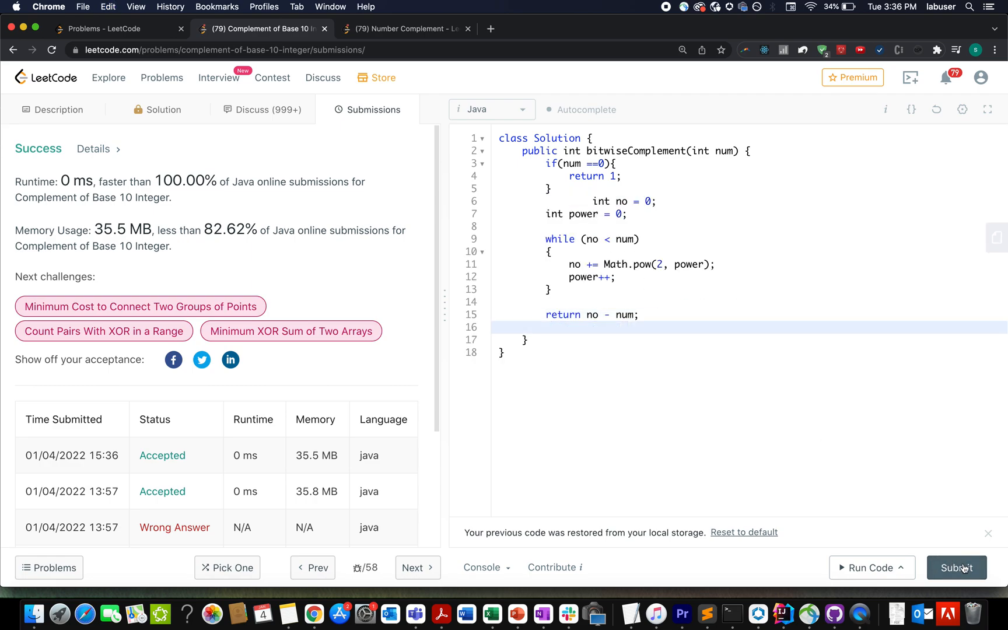
left_click(956, 568)
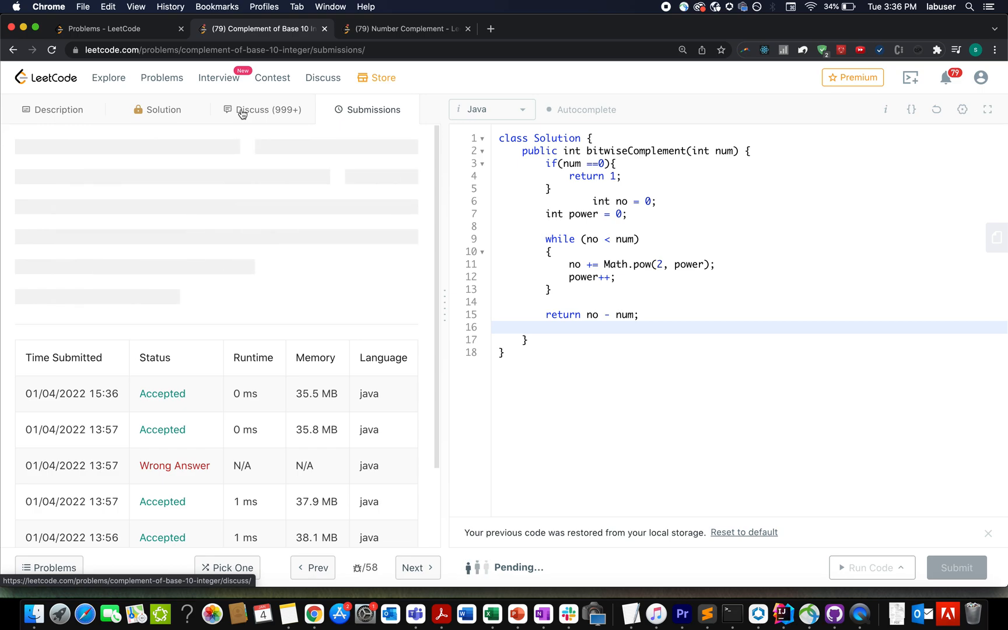
left_click(956, 567)
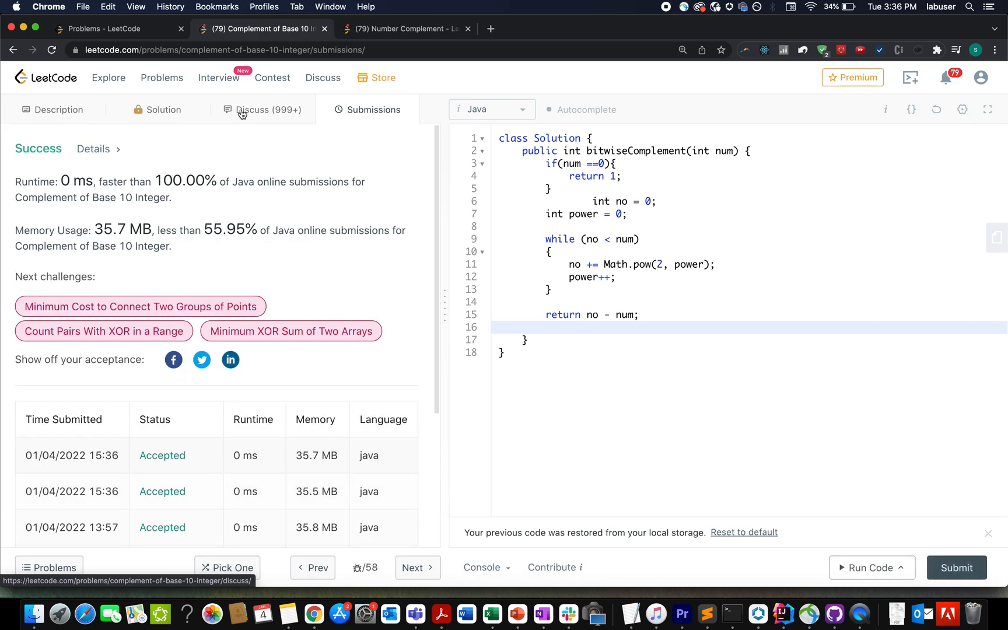